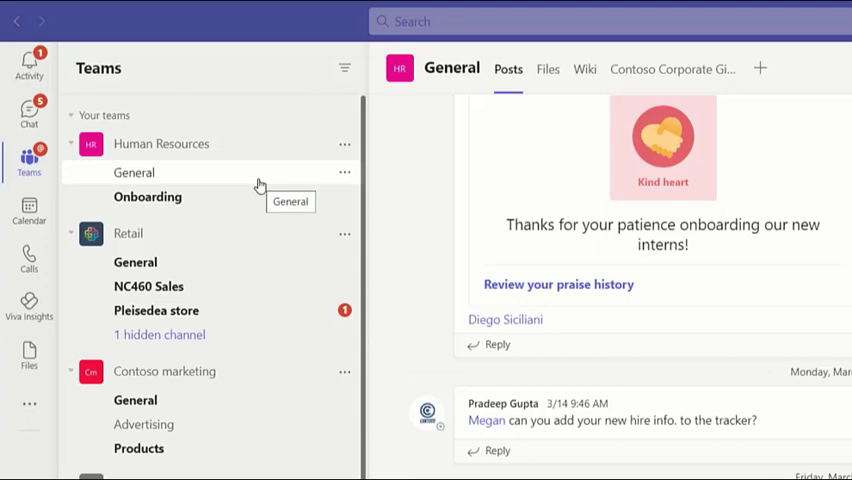
Step: Show the chat list with recent conversations like Q1 Review and Marketing Round-up
click(28, 112)
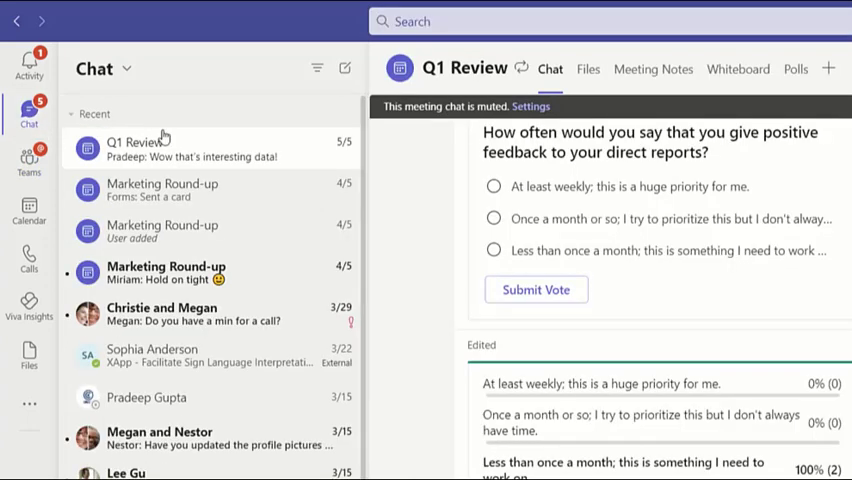
mouse_move(248, 312)
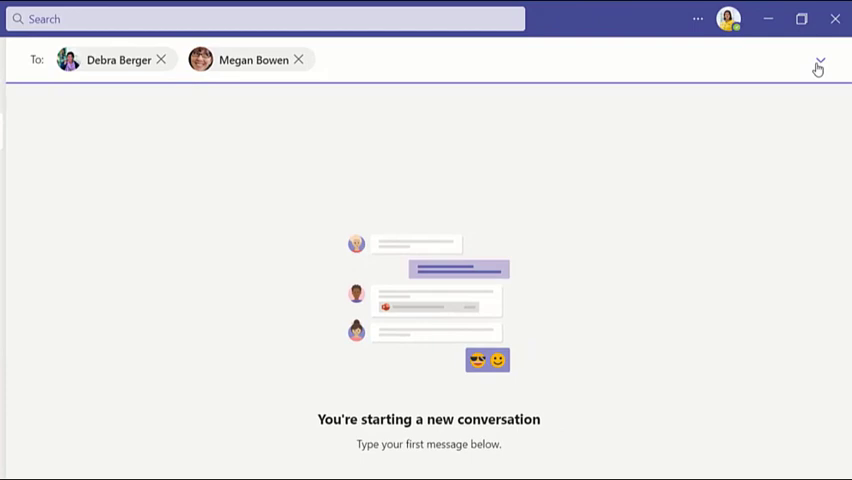
Step: Send 'Can you verify some data for me?' to Debra Berger and Megan Bowen in the new group chat
click(818, 68)
text(Can you verify some data)
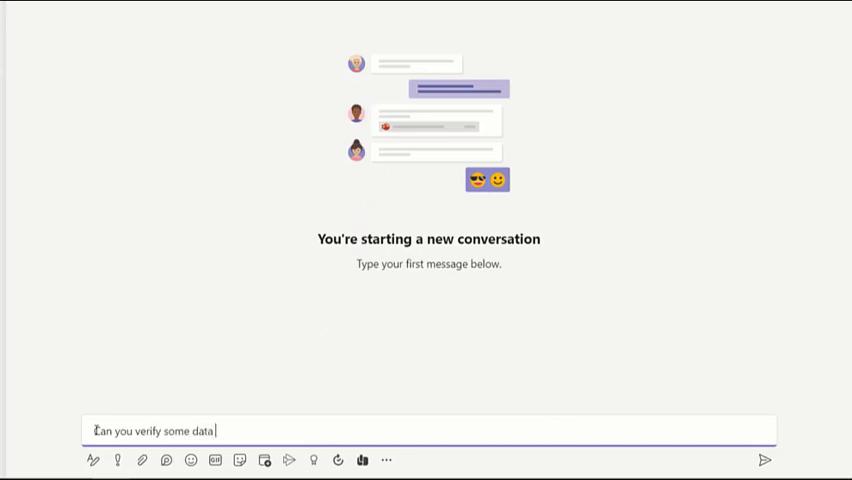
click(764, 460)
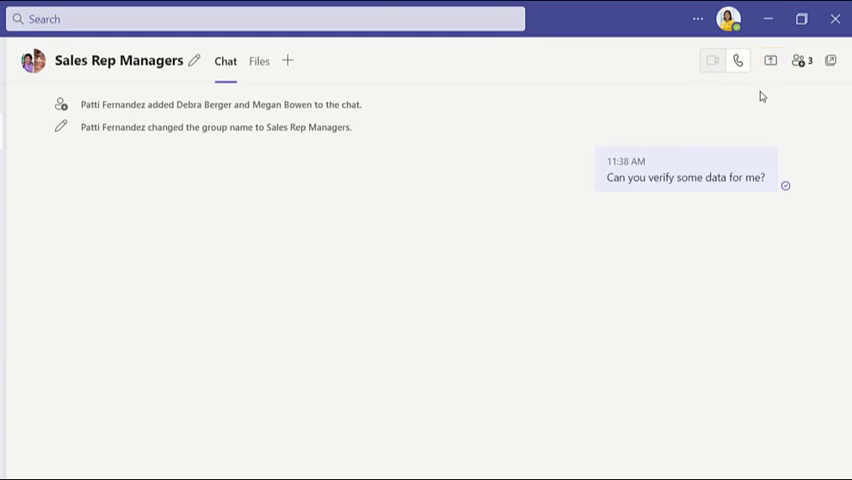
Step: Add Lee Gu to the Sales Rep Managers chat, including all chat history
click(800, 60)
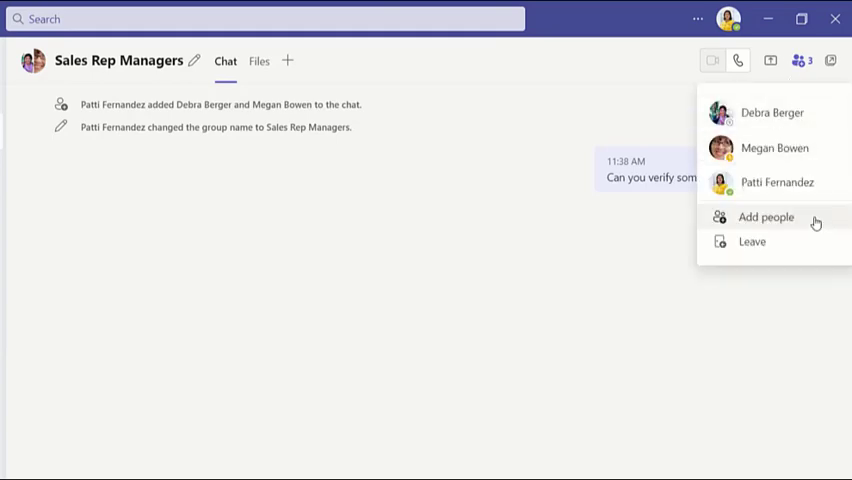
text(lee)
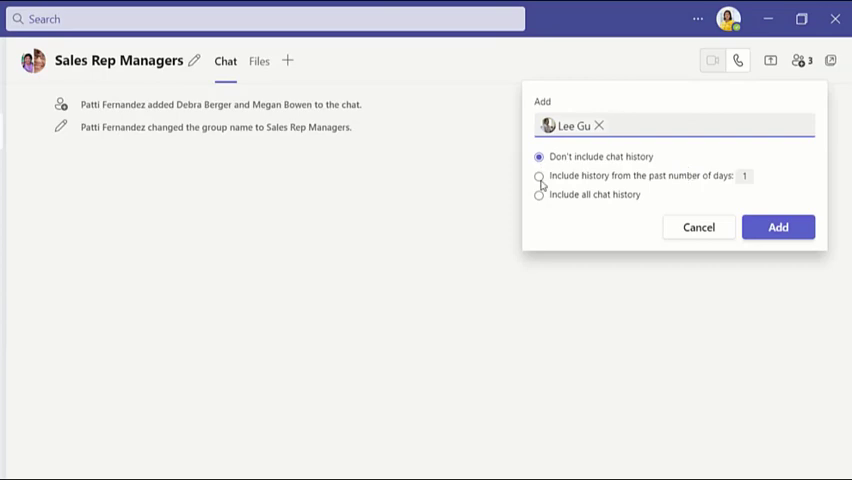
click(540, 194)
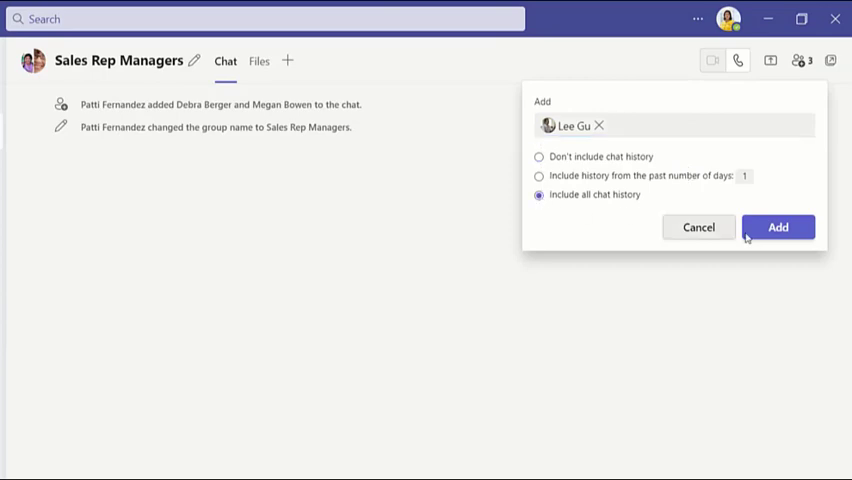
click(776, 228)
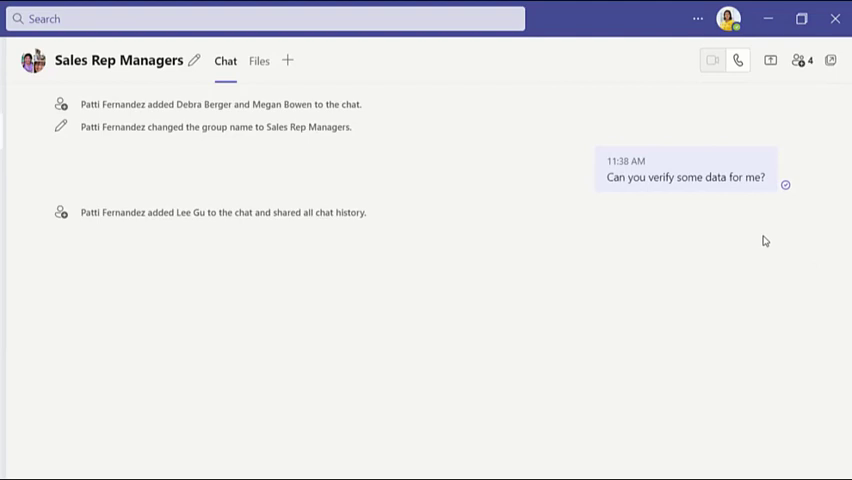
Step: Attach Contoso Annual Sales Rep Data.xlsx from OneDrive to a new message in the chat
click(142, 460)
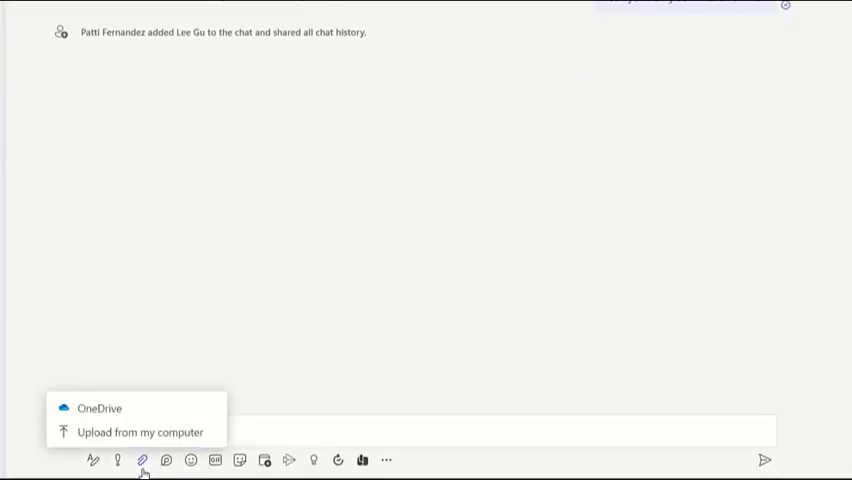
click(100, 408)
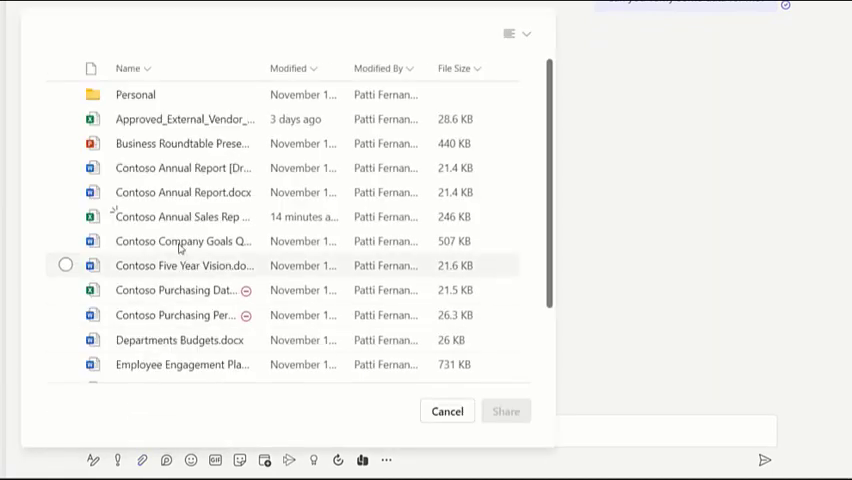
click(184, 216)
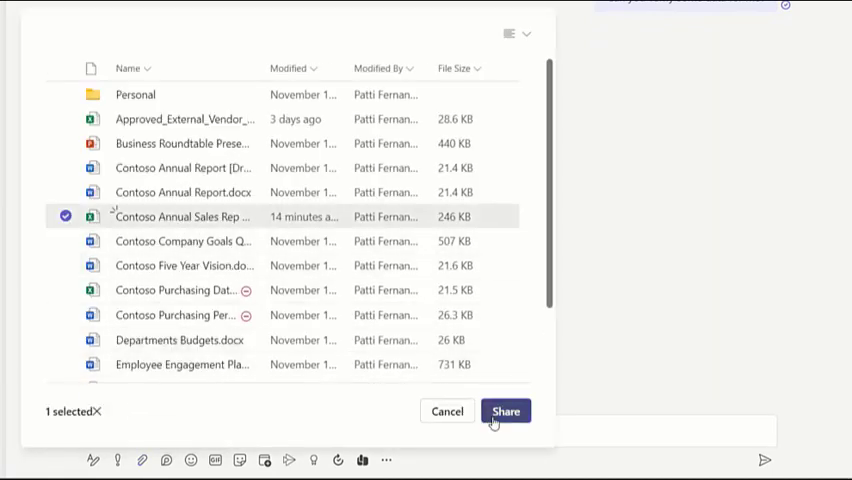
click(504, 412)
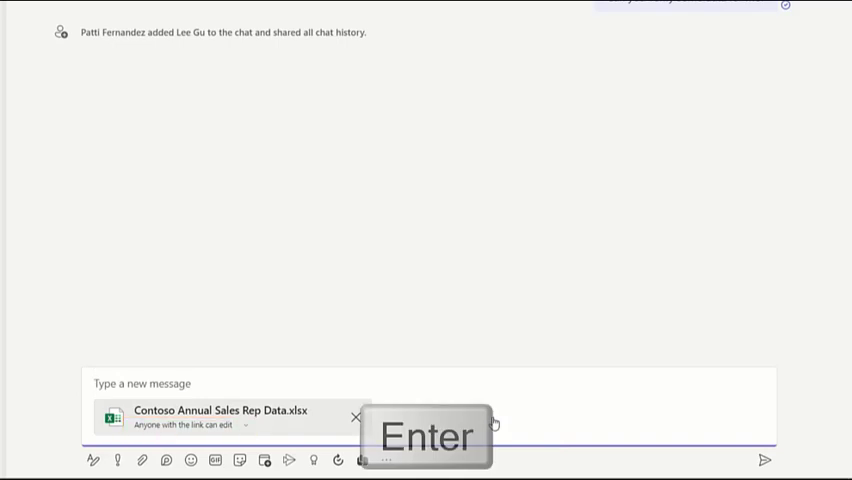